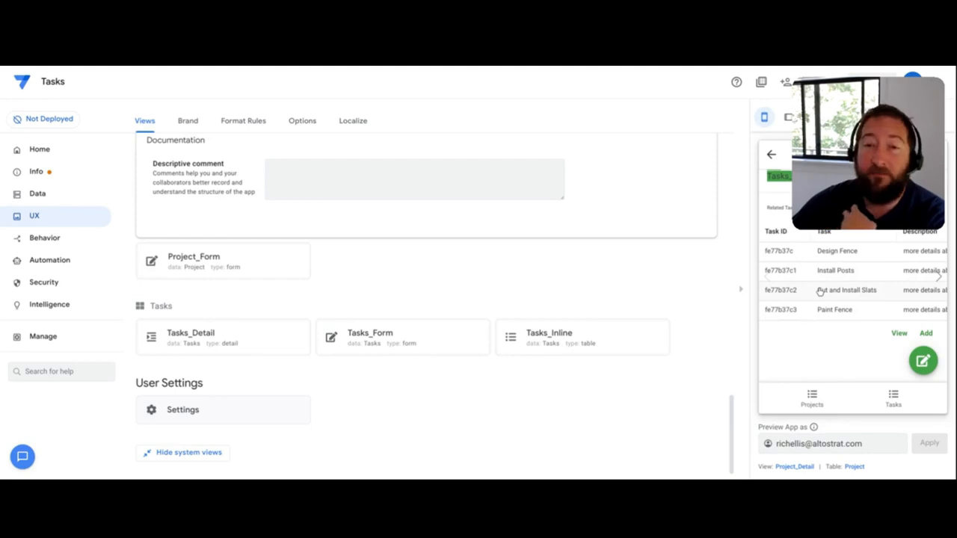
mouse_move(820, 297)
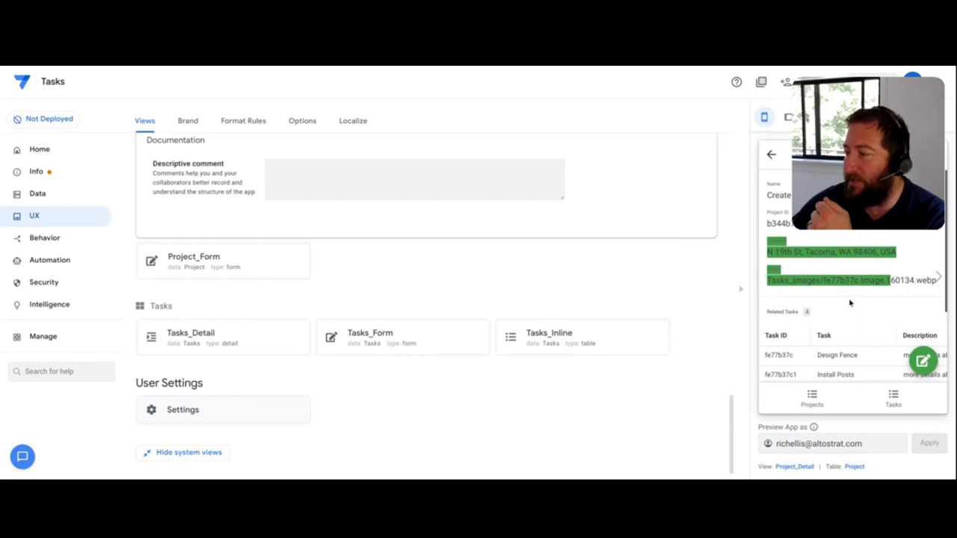
mouse_move(792, 355)
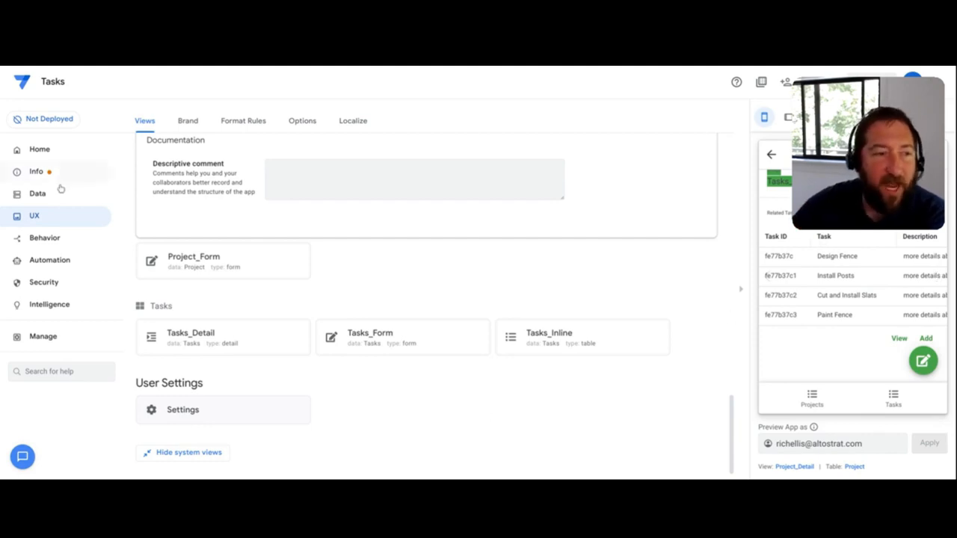
Step: Open the Tasks table's Project ID reference column under Data > Columns
left_click(37, 193)
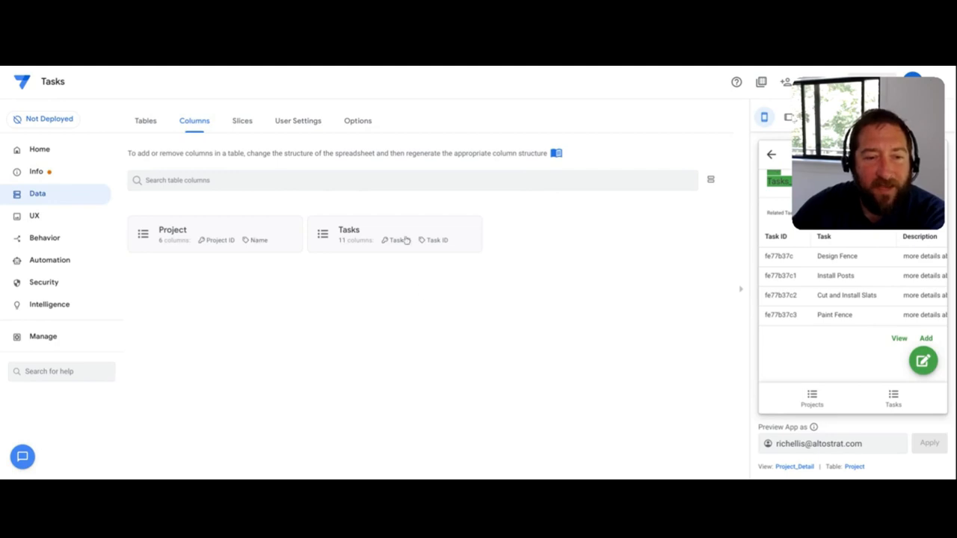
left_click(349, 233)
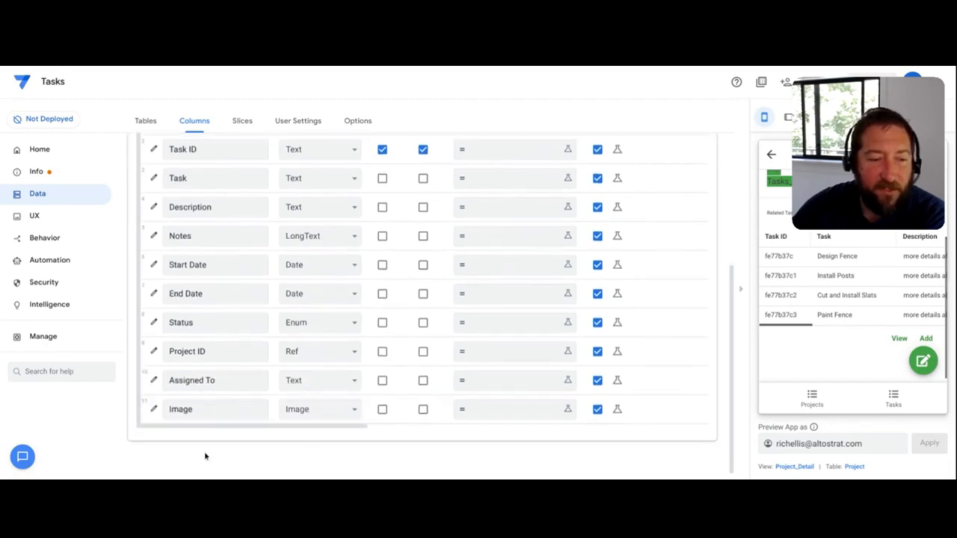
left_click(215, 352)
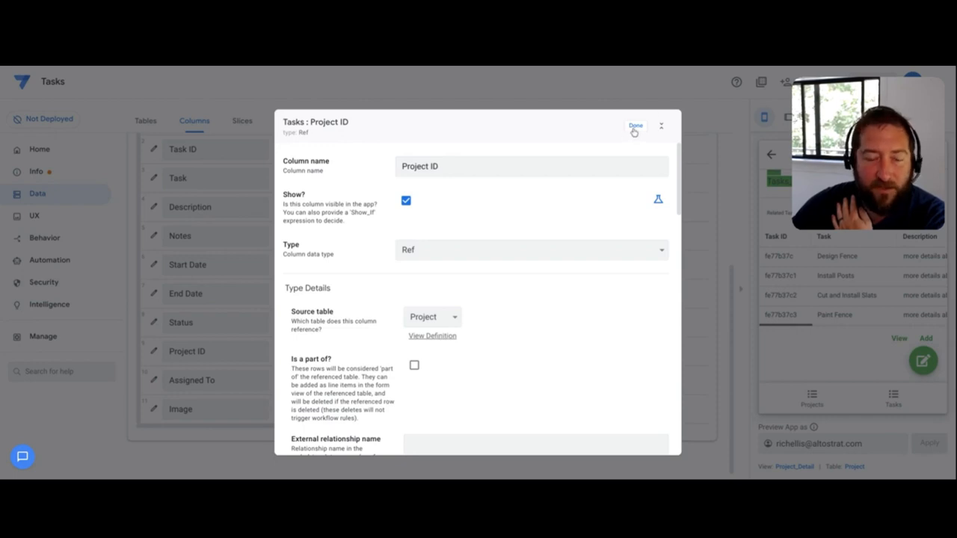
Step: Close the Project ID editor and inspect the Project table's Related Tasks REF_ROWS formula
left_click(635, 125)
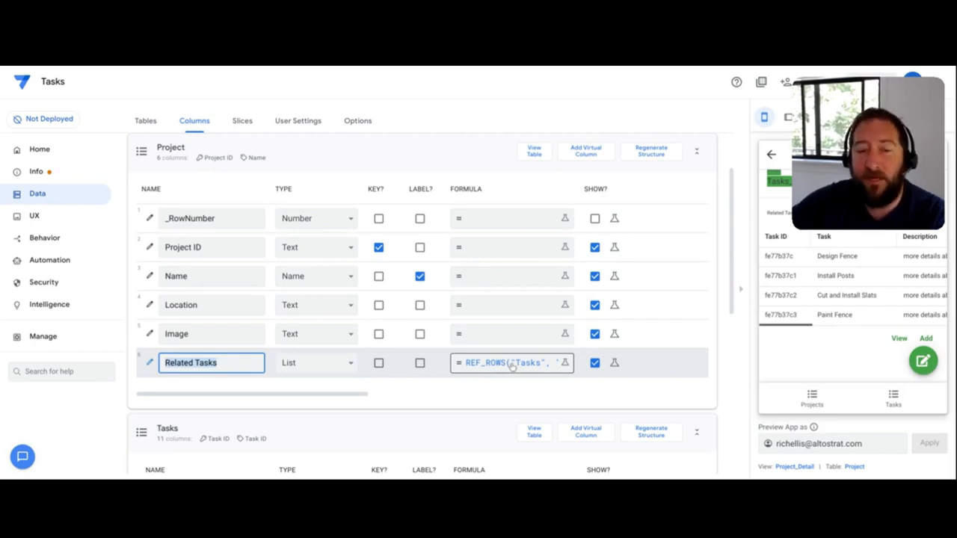
left_click(511, 363)
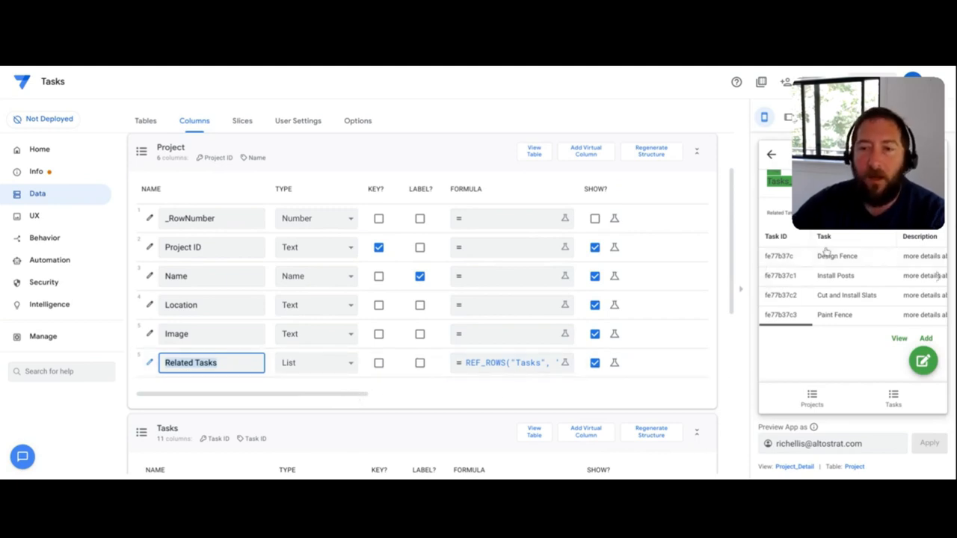
mouse_move(863, 422)
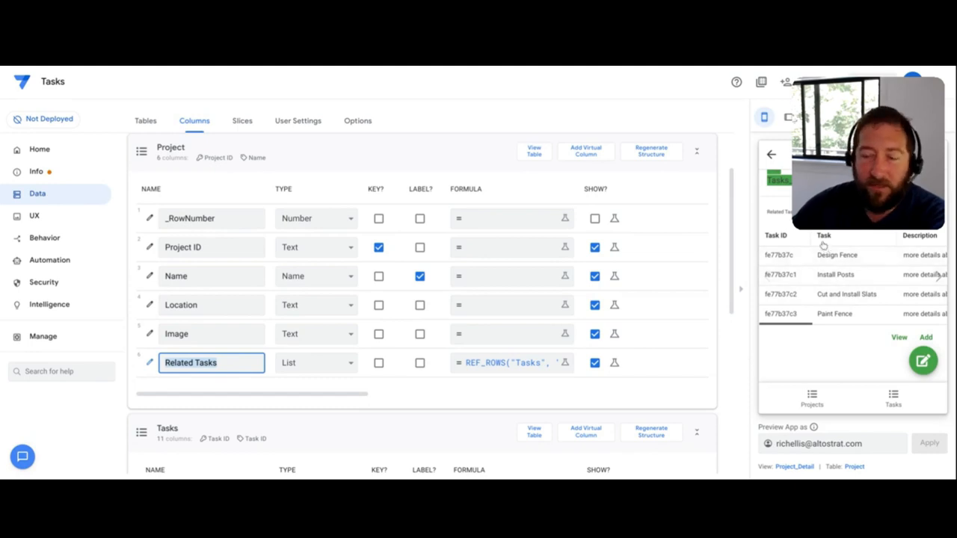
Step: In UX Views, toggle system views to reveal Tasks_Inline under Ref Views
left_click(34, 215)
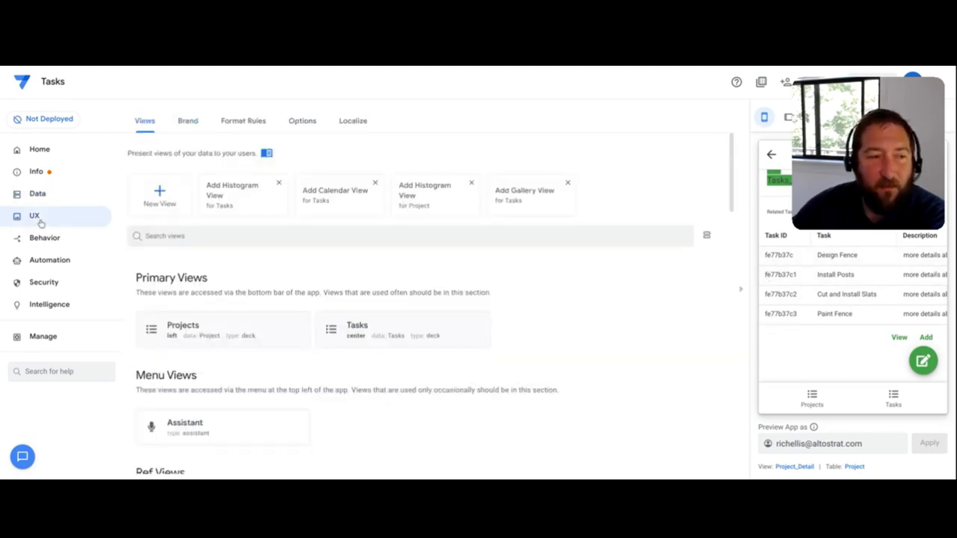
left_click(184, 330)
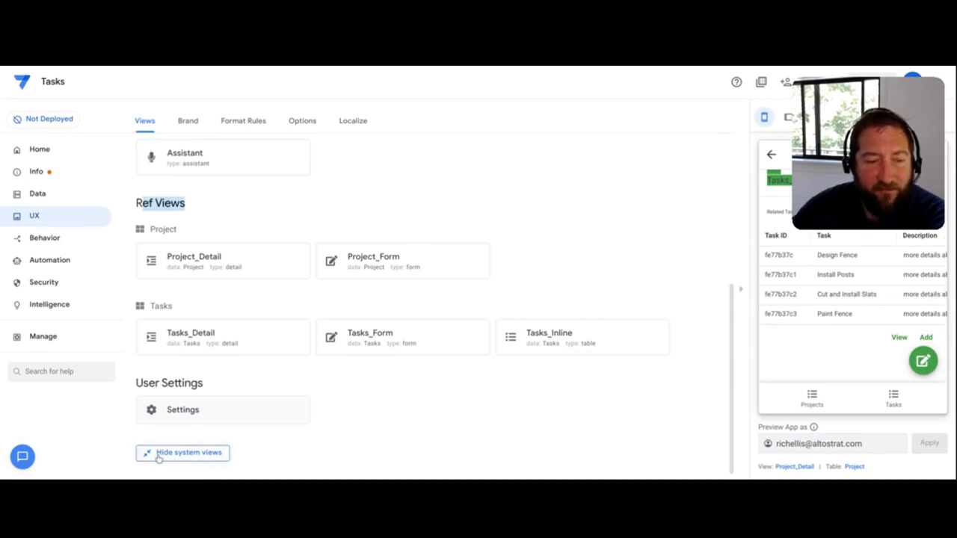
left_click(182, 453)
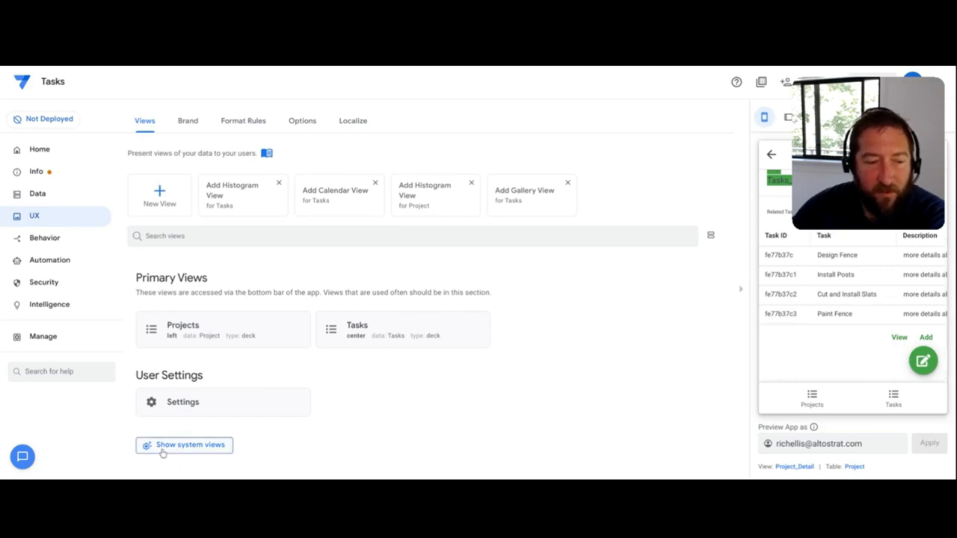
left_click(184, 445)
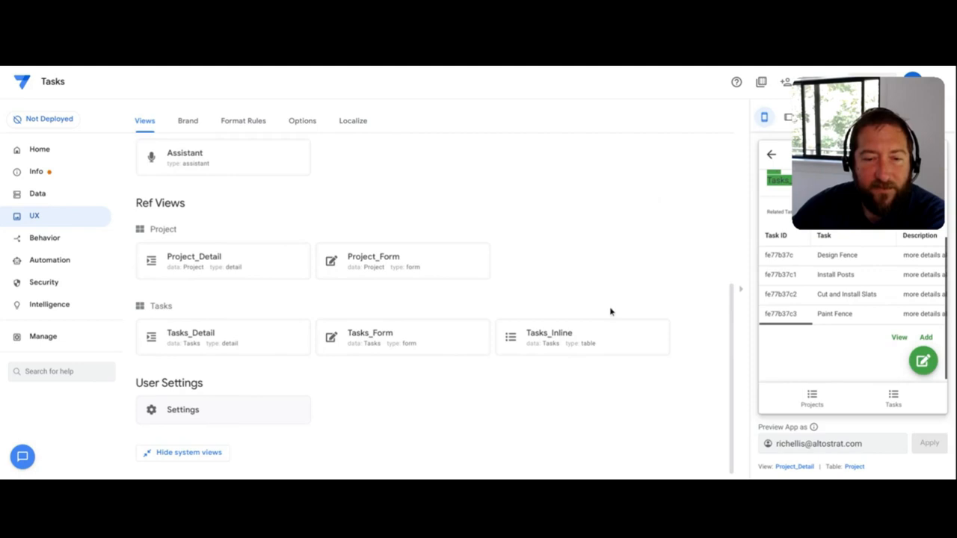
mouse_move(658, 333)
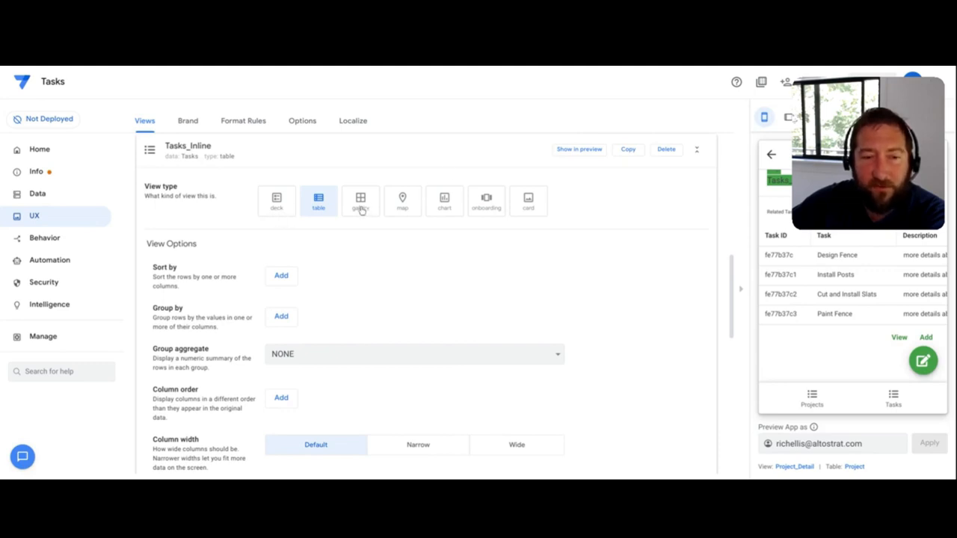
Step: Switch Tasks_Inline's view type to deck and return the preview to the project detail
scroll("down", 3)
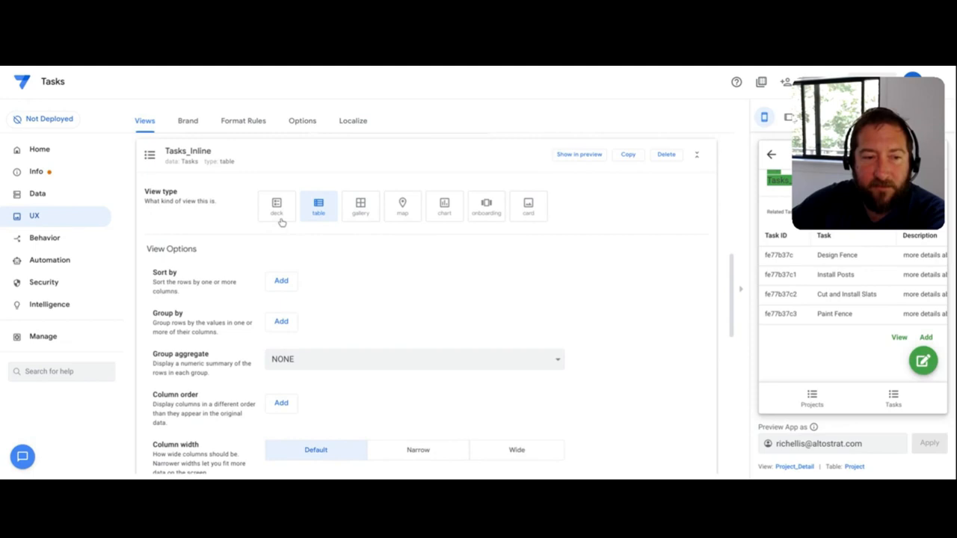
left_click(276, 205)
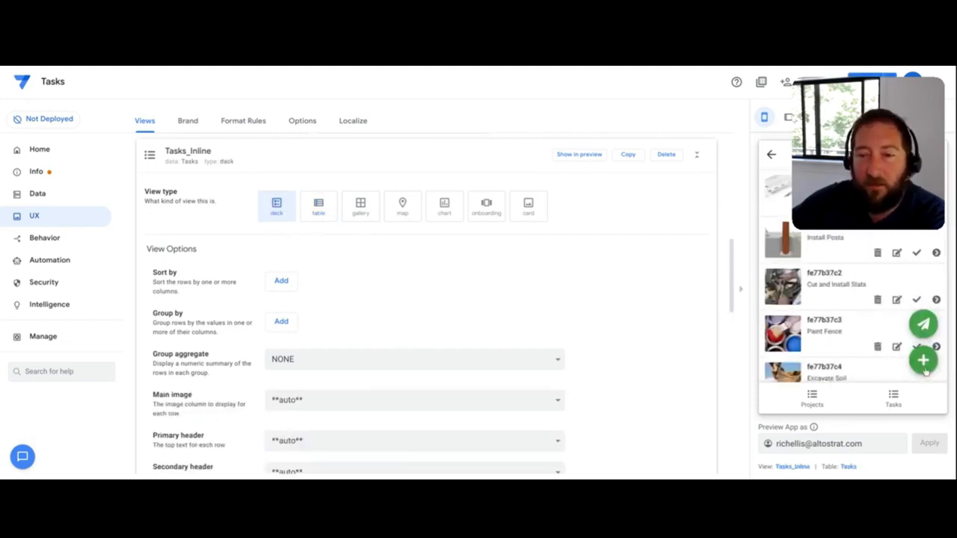
left_click(812, 399)
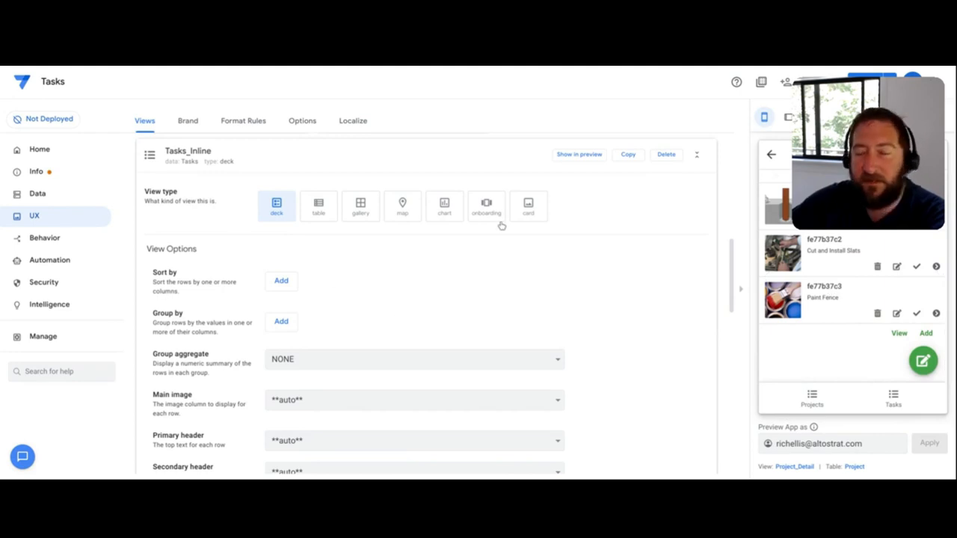
mouse_move(511, 255)
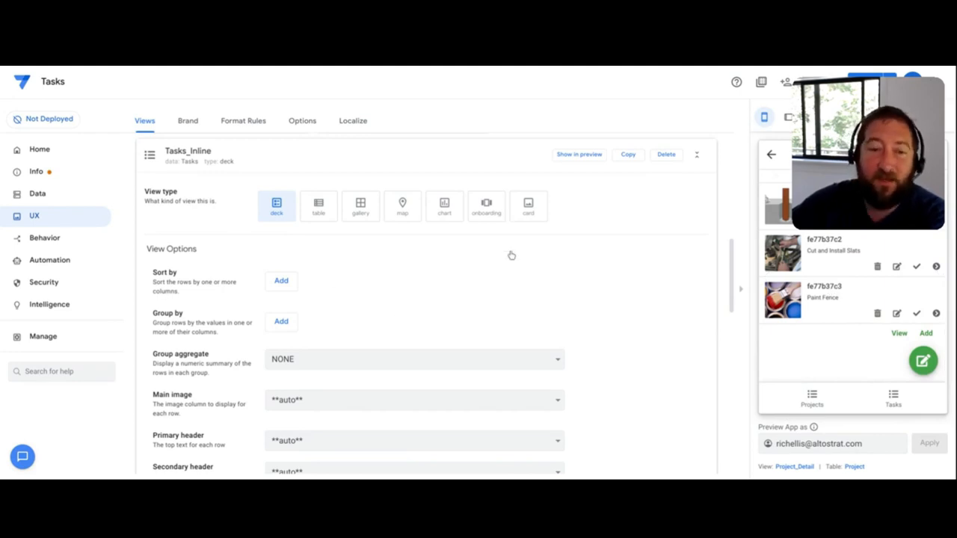
mouse_move(417, 219)
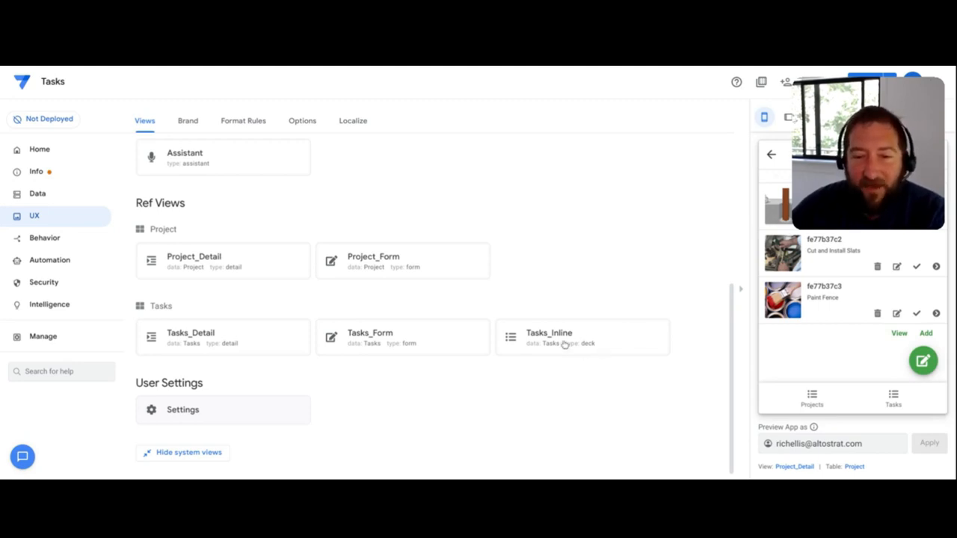
mouse_move(596, 339)
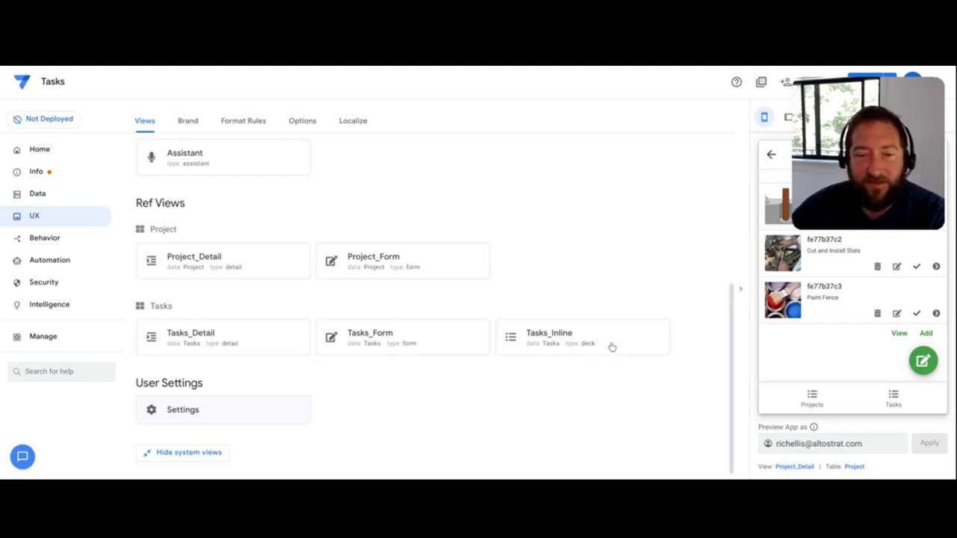
mouse_move(254, 381)
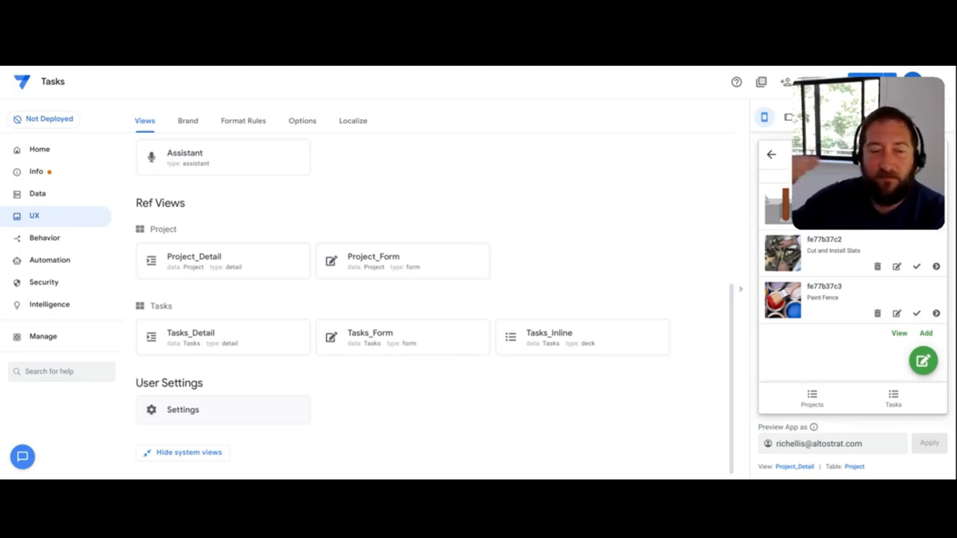
mouse_move(332, 426)
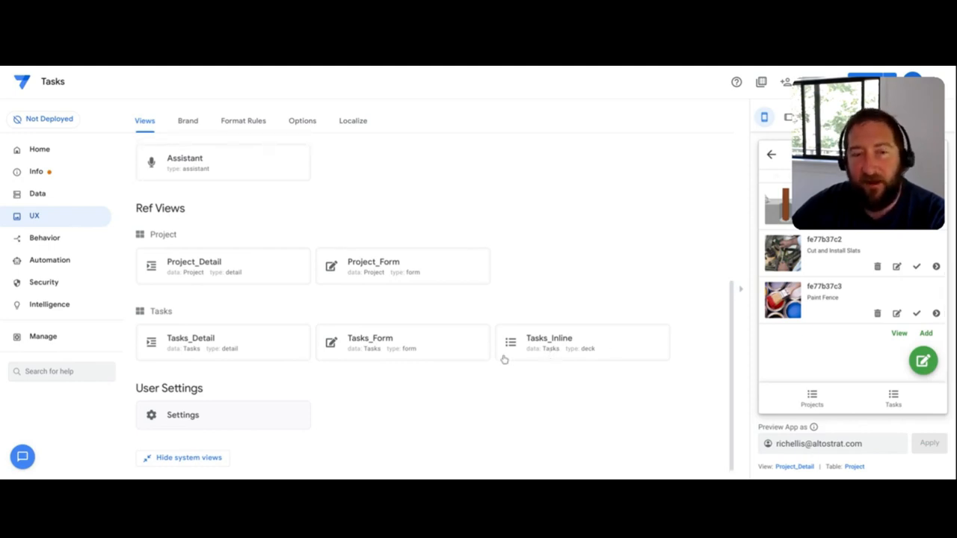
mouse_move(575, 350)
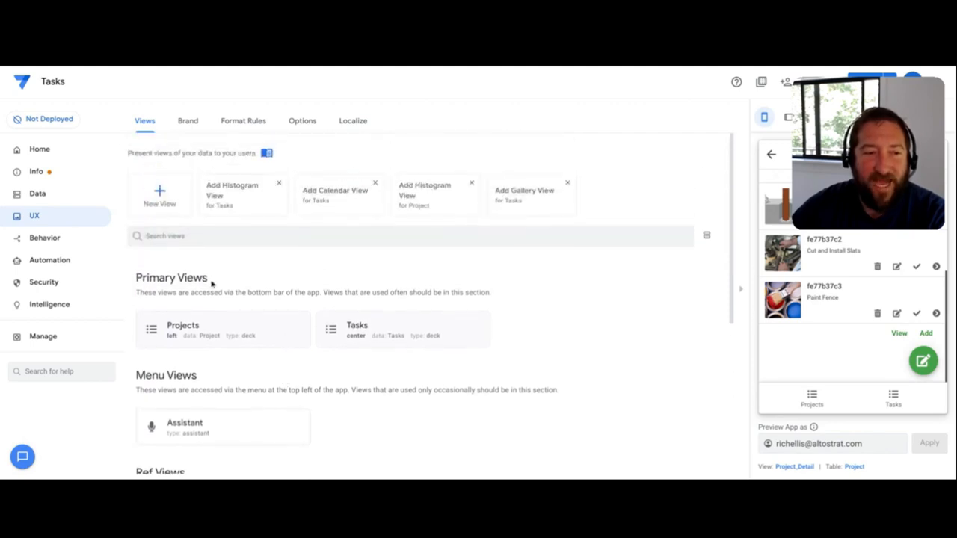
Step: Add a new view named 'Card' with position ref and view type card
left_click(159, 194)
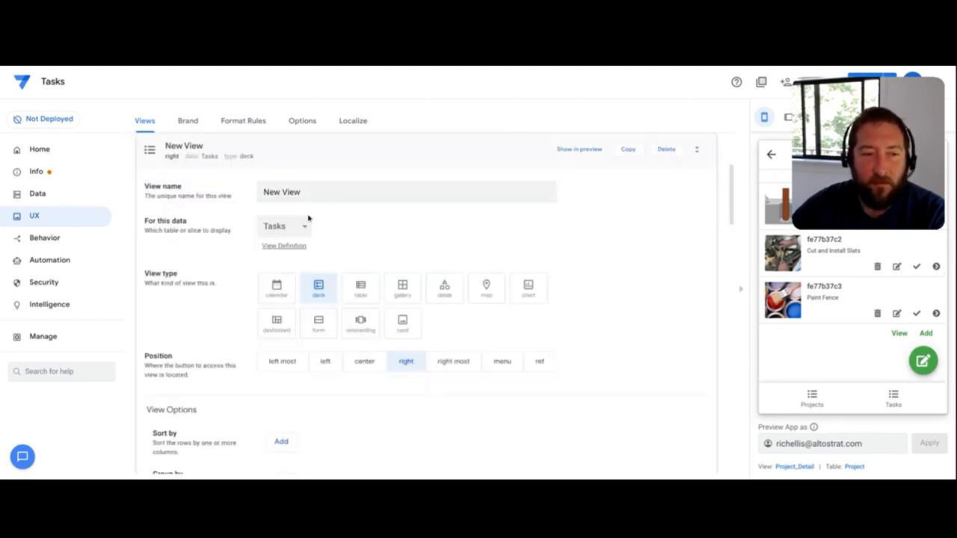
left_click(406, 191)
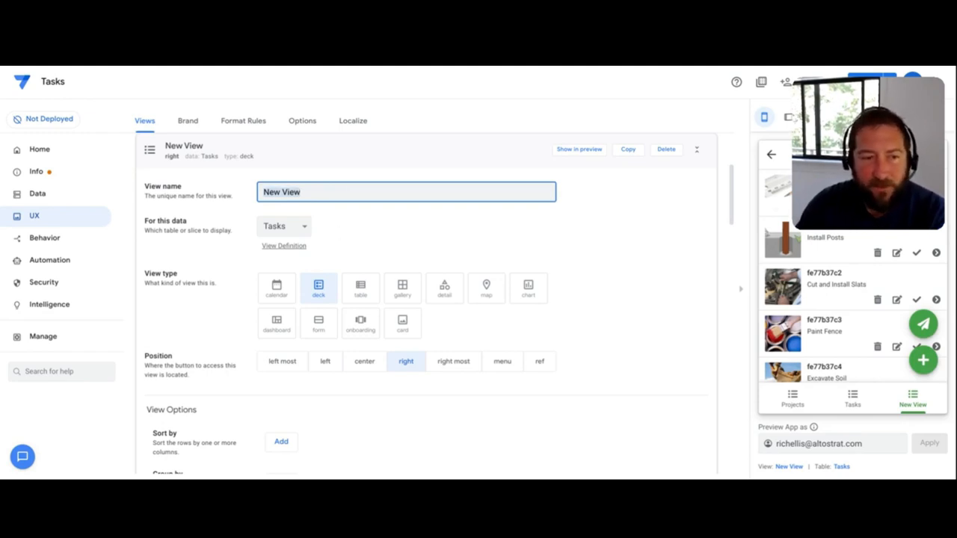
type("Card")
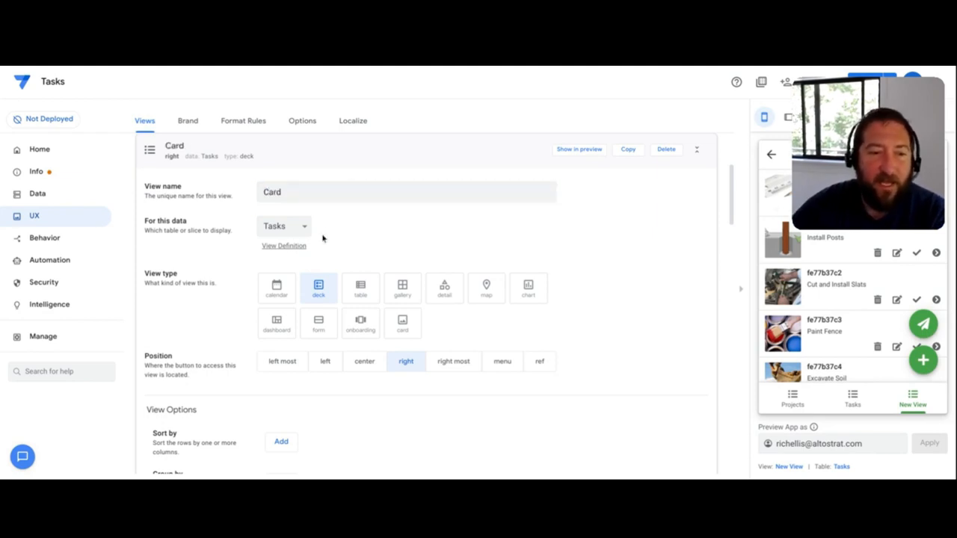
left_click(539, 361)
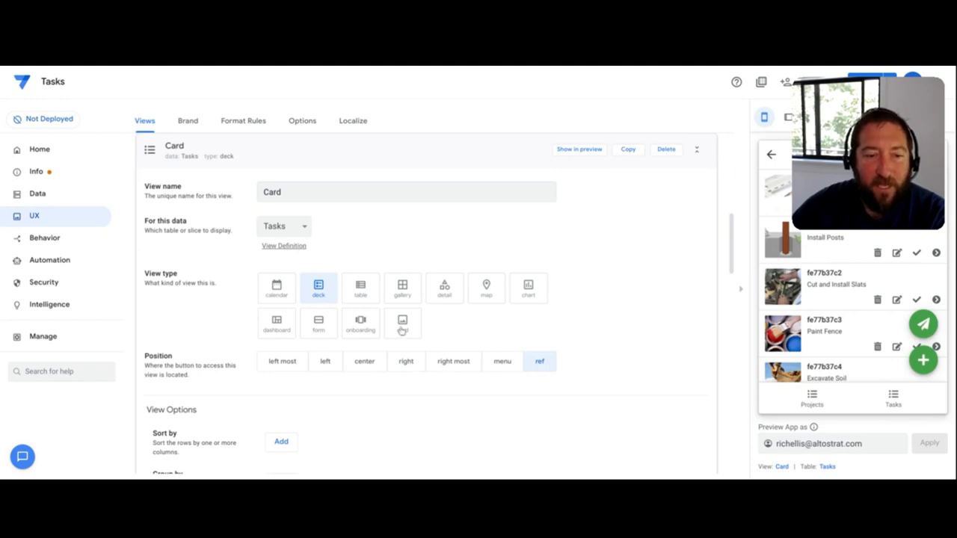
left_click(402, 323)
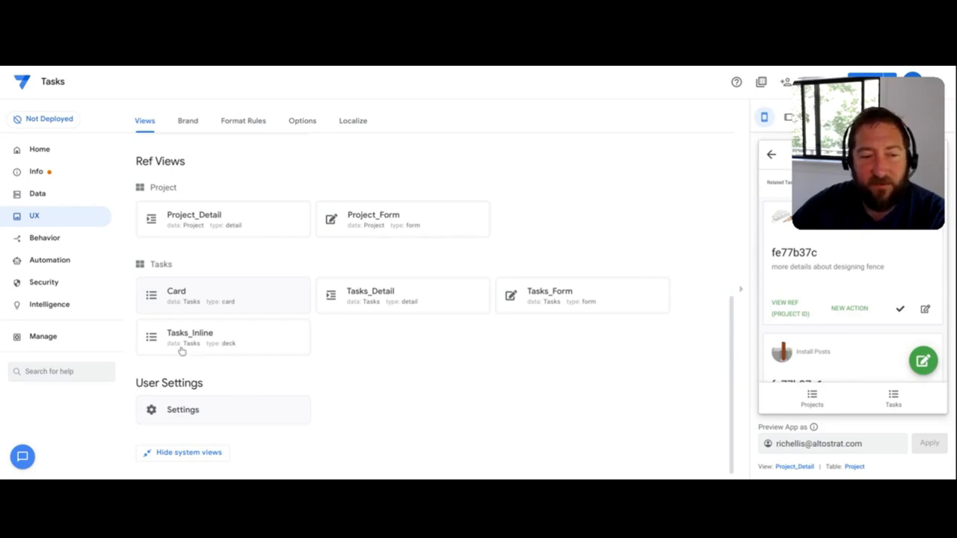
mouse_move(198, 349)
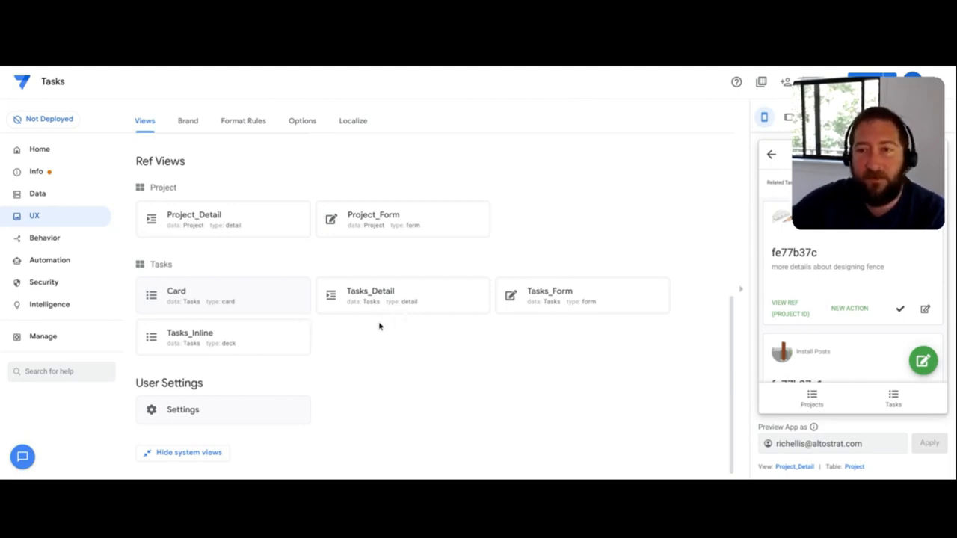
mouse_move(550, 320)
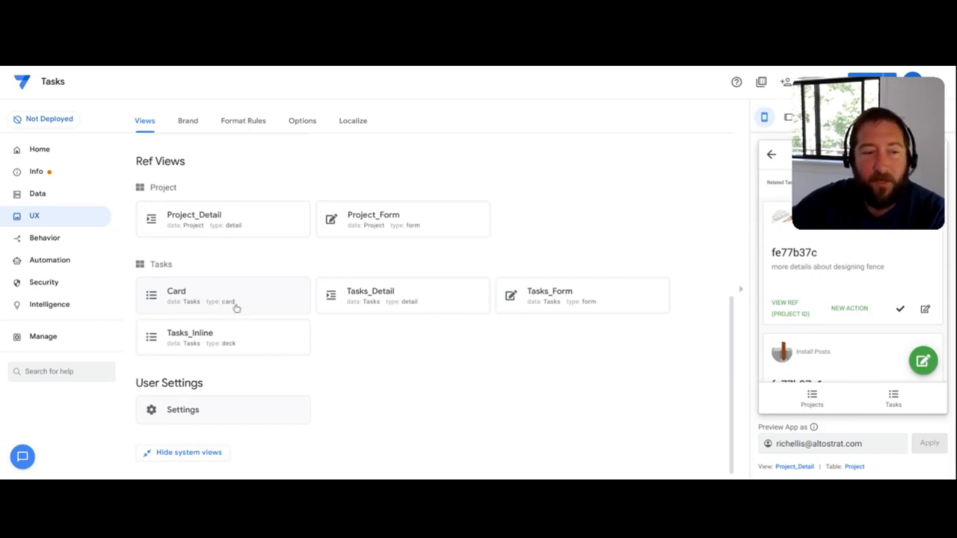
mouse_move(198, 323)
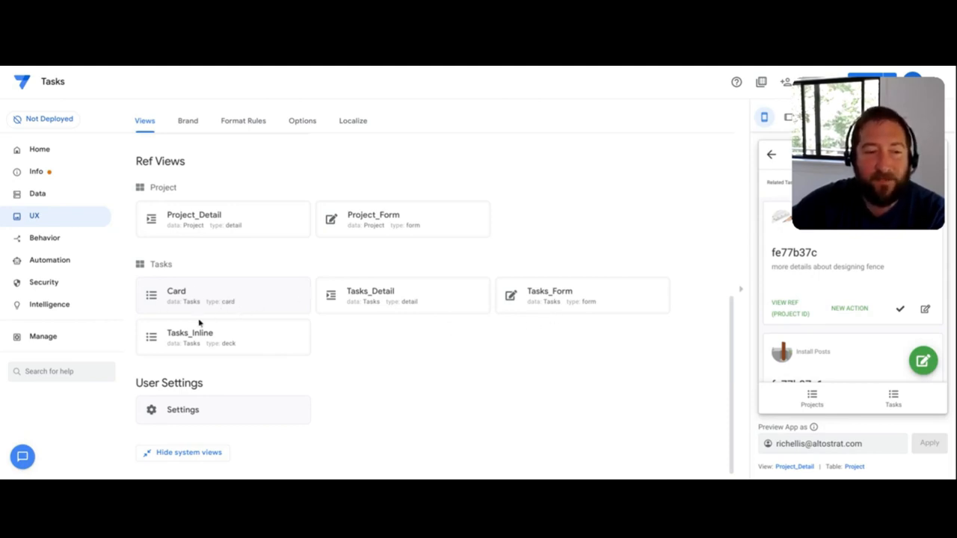